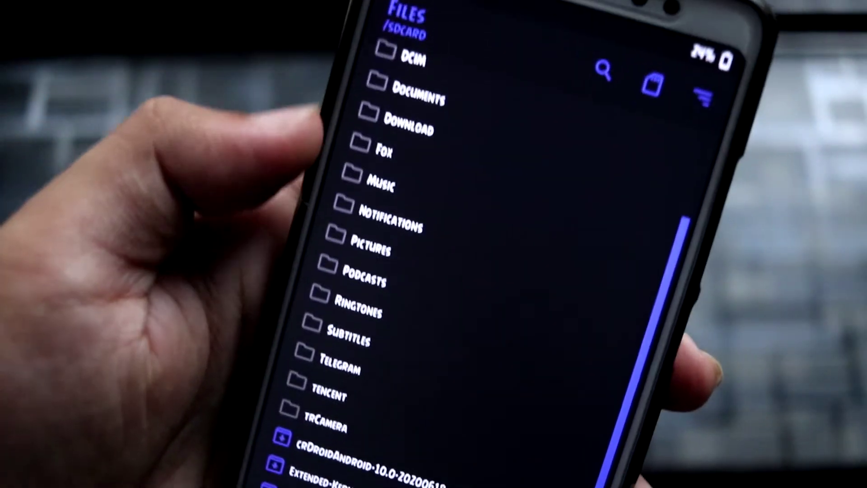
scroll("down", 3)
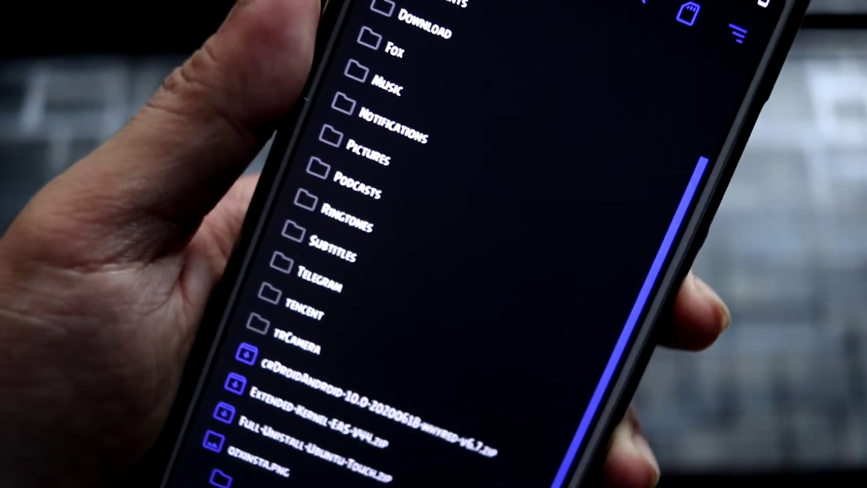